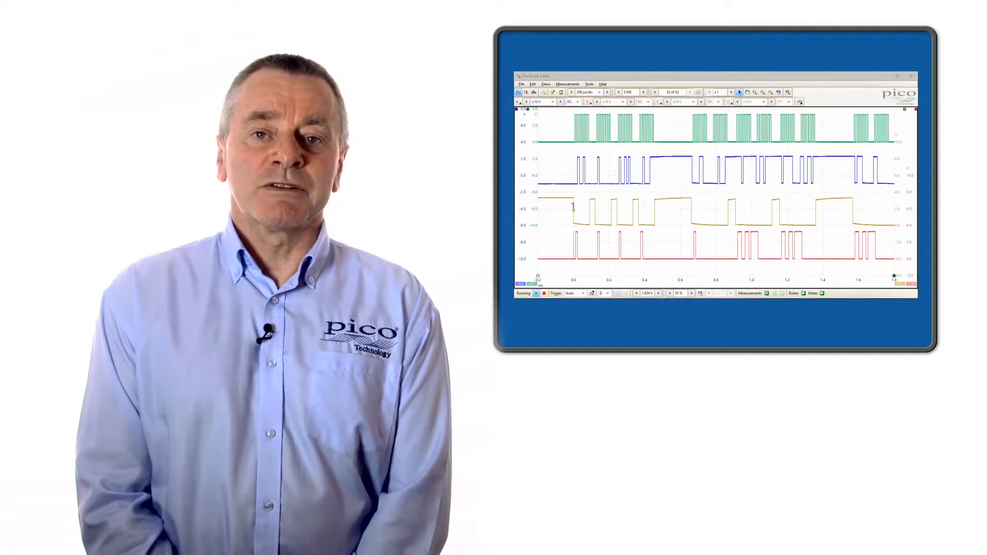
Bring up the serial decoding setup from the Tools menu and show its protocol list
left_click(588, 84)
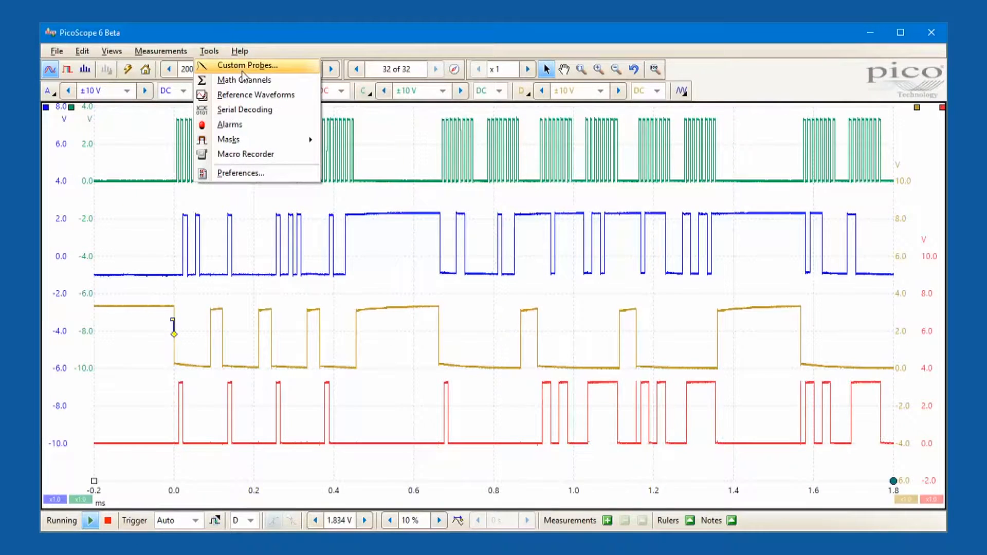
mouse_move(245, 110)
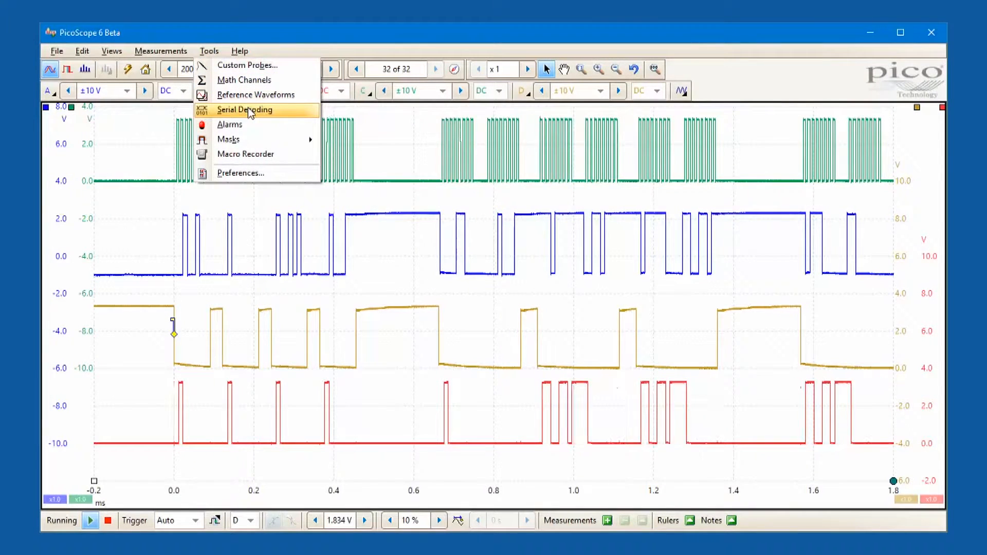
left_click(245, 110)
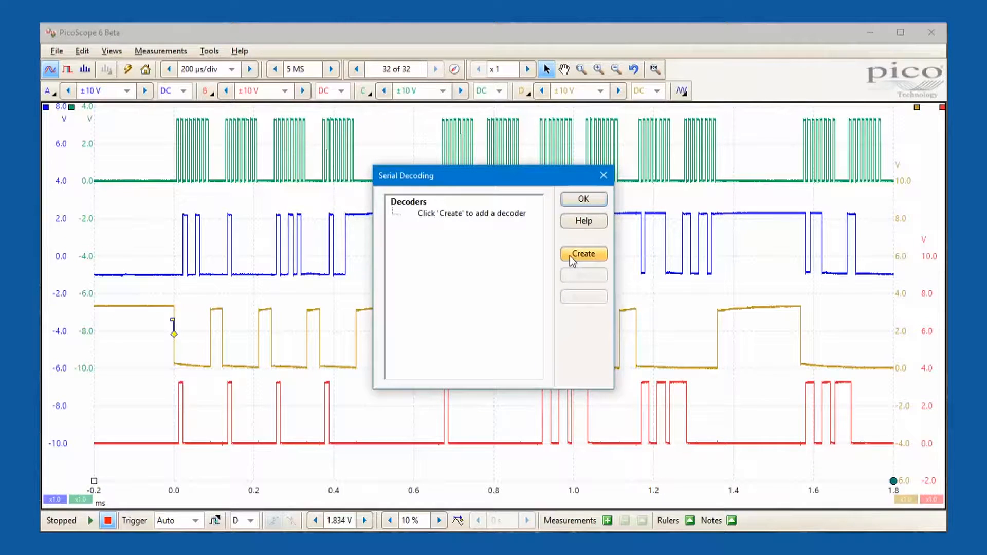
left_click(582, 253)
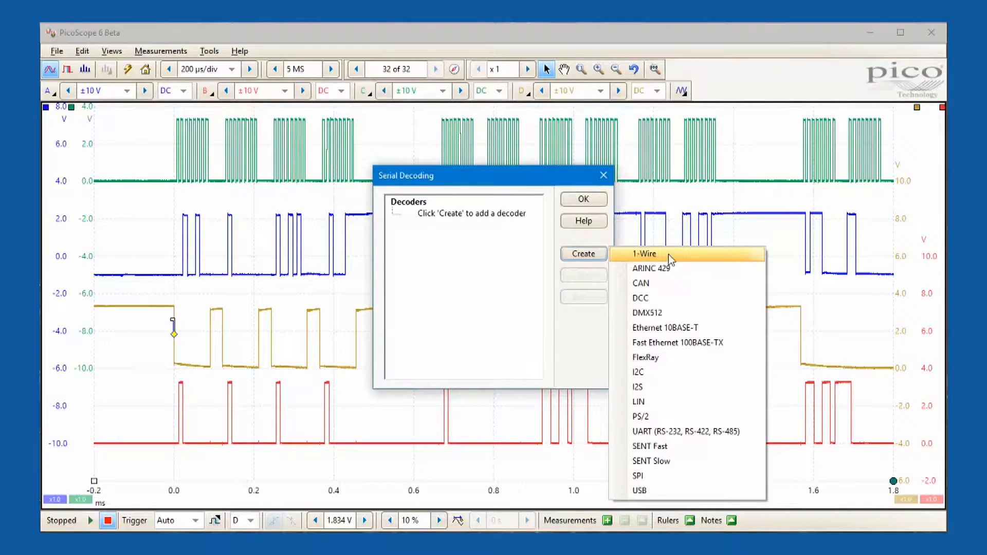
mouse_move(679, 298)
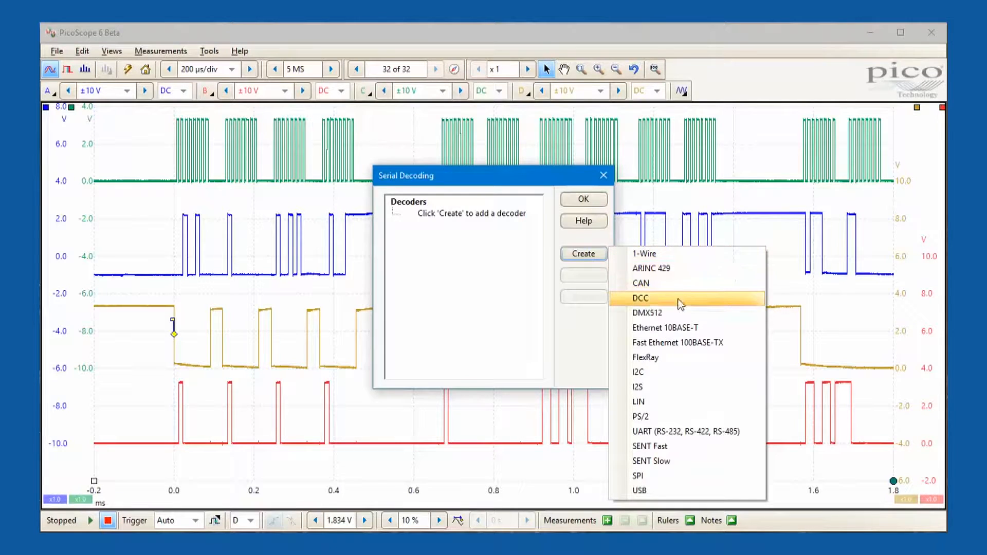
mouse_move(674, 416)
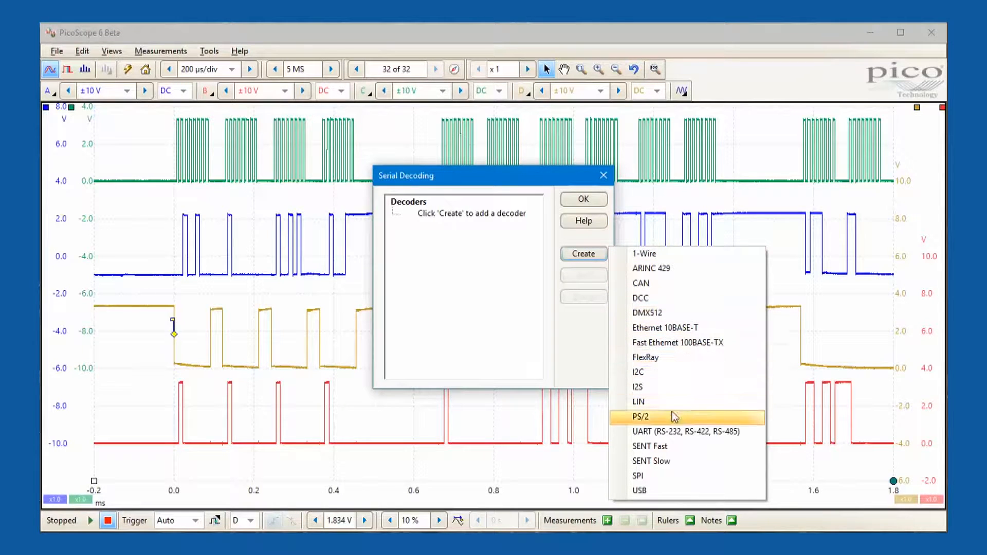
mouse_move(671, 476)
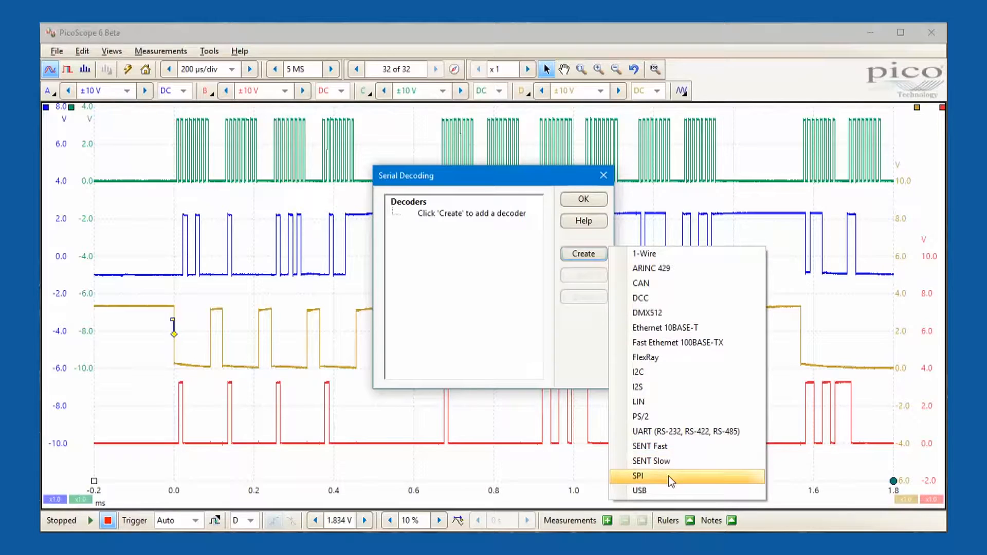
Choose the SPI protocol with channel A as data and channel C as clock
left_click(638, 476)
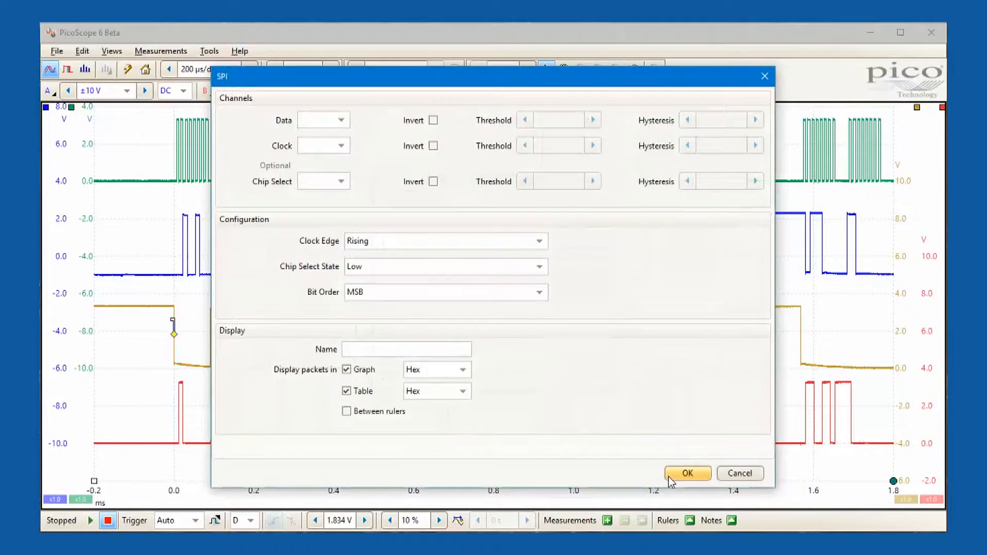
mouse_move(342, 120)
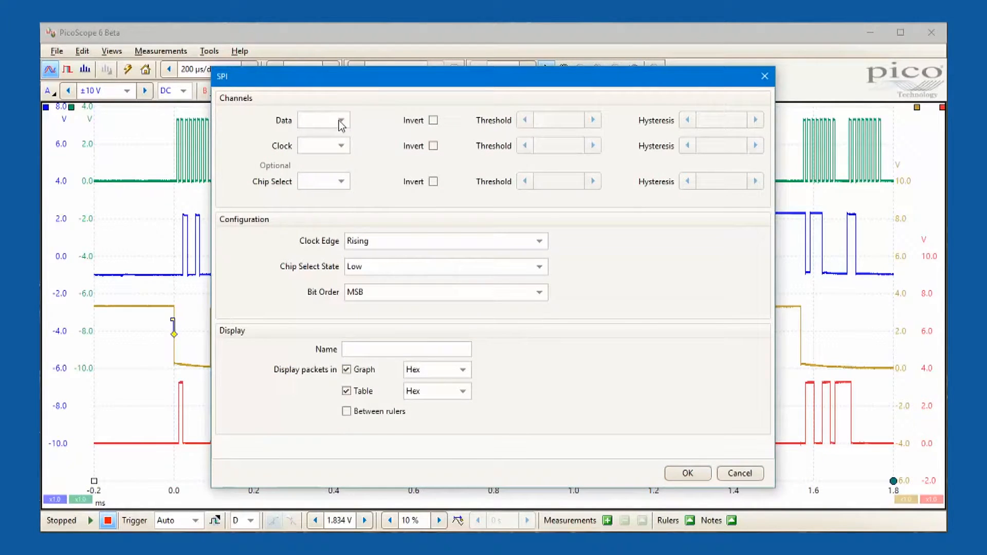
left_click(341, 119)
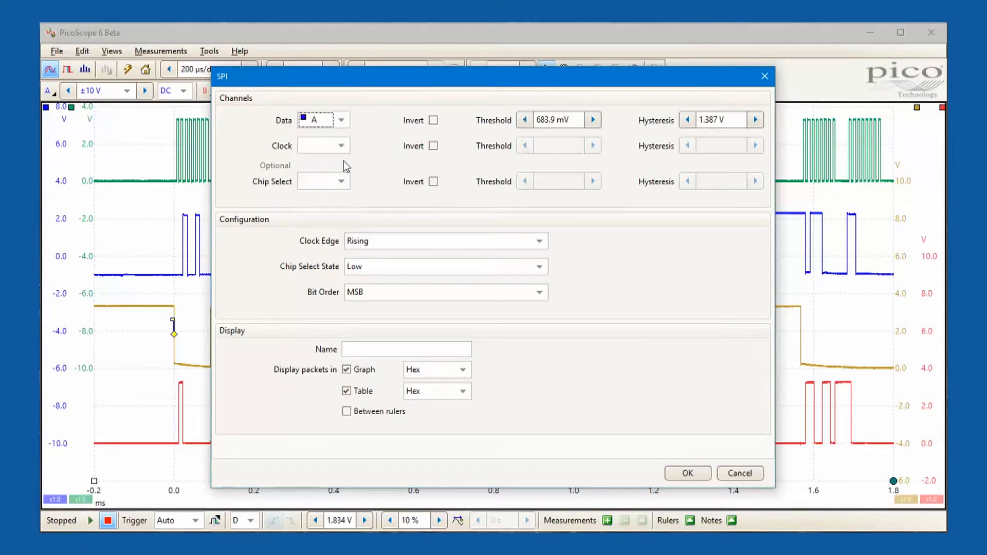
left_click(340, 145)
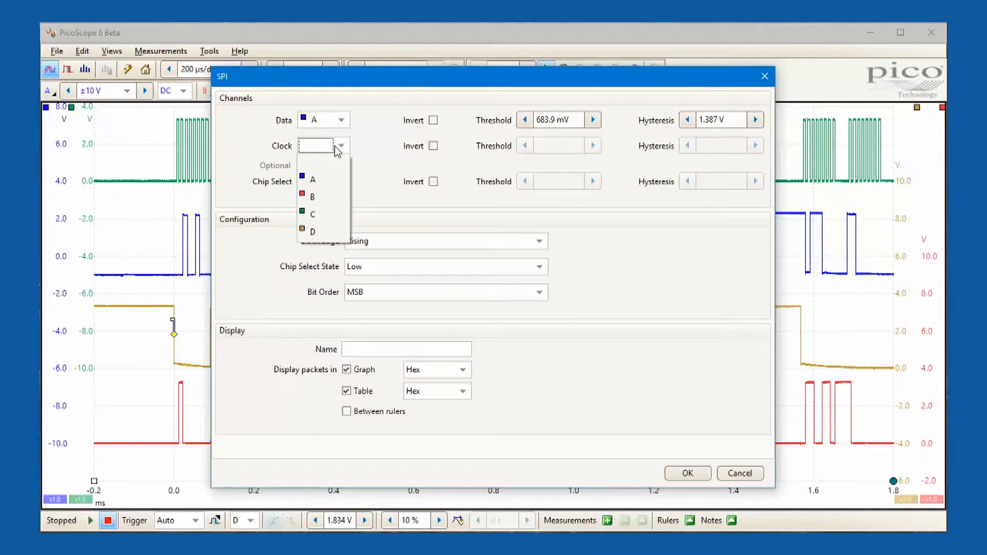
left_click(312, 214)
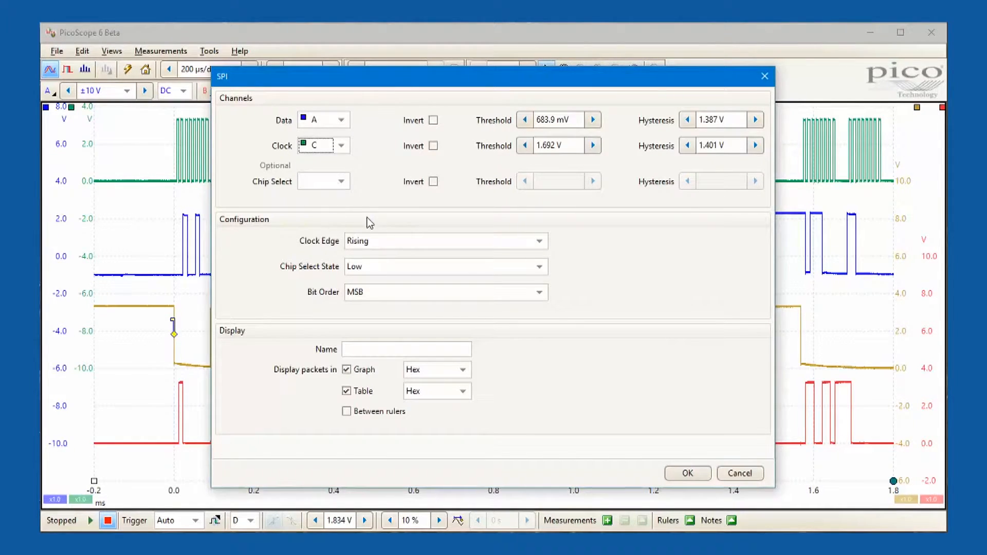
mouse_move(370, 271)
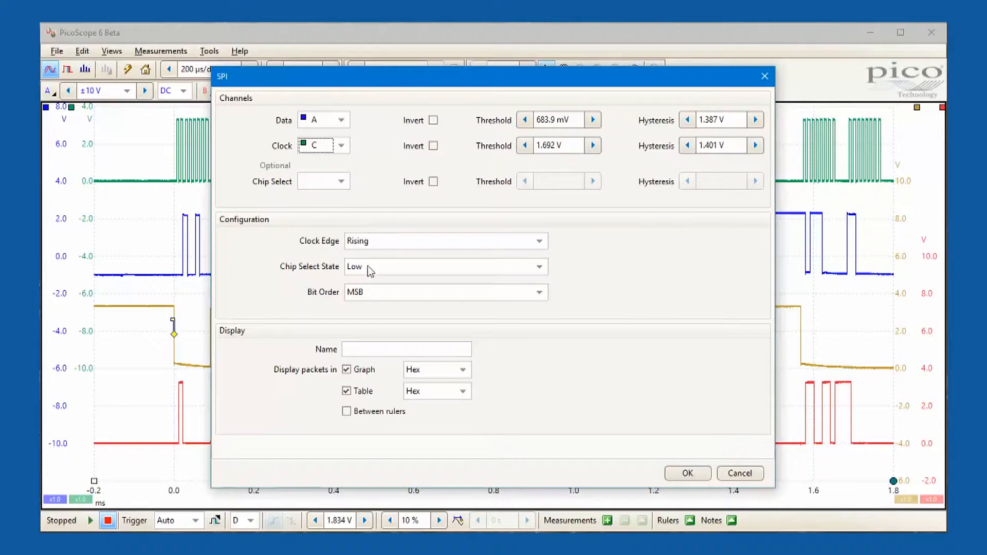
Name the new SPI decoder MOSI
left_click(407, 350)
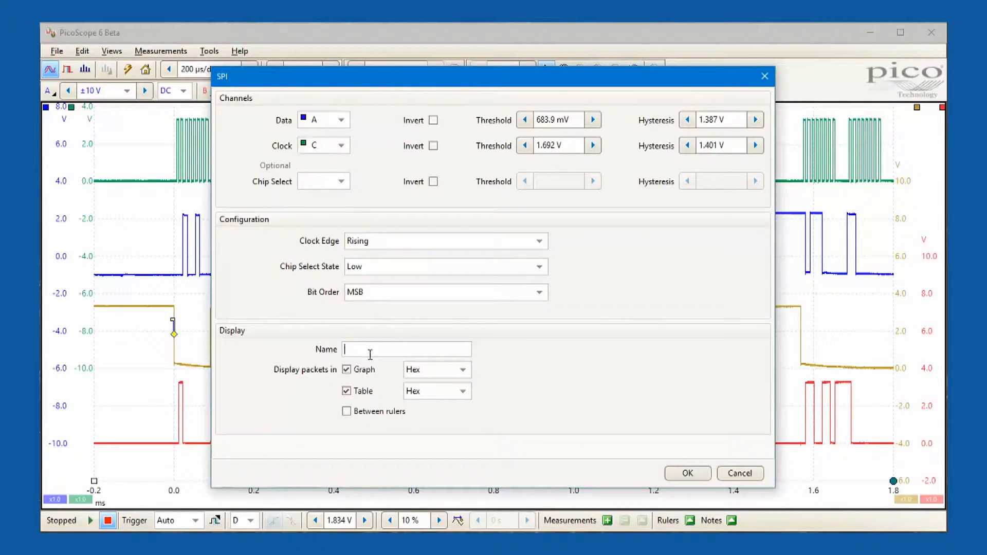
type("MO")
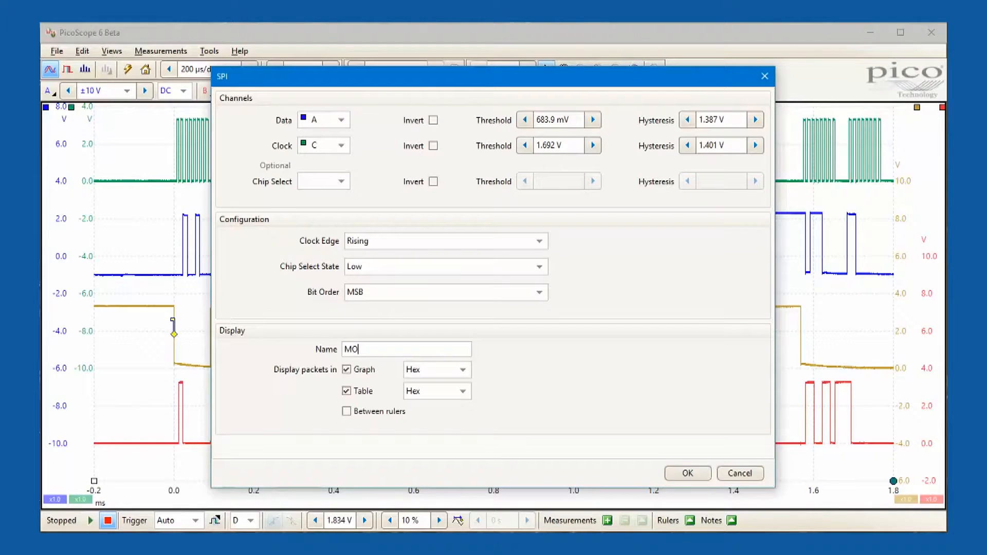
type("S")
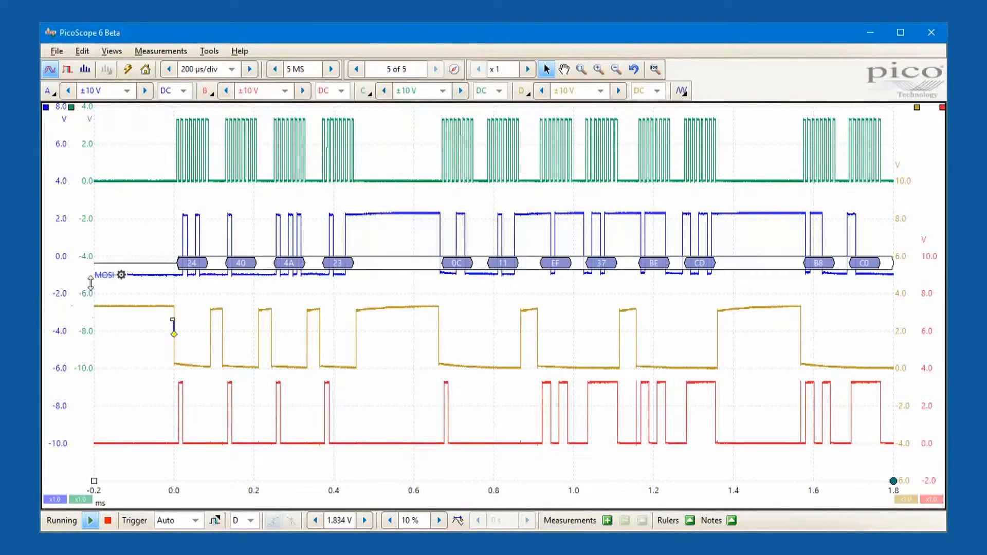
Apply the decoder so MOSI hex packets 24, 40, 4A, 23 show as a bus under channel A
left_click(435, 69)
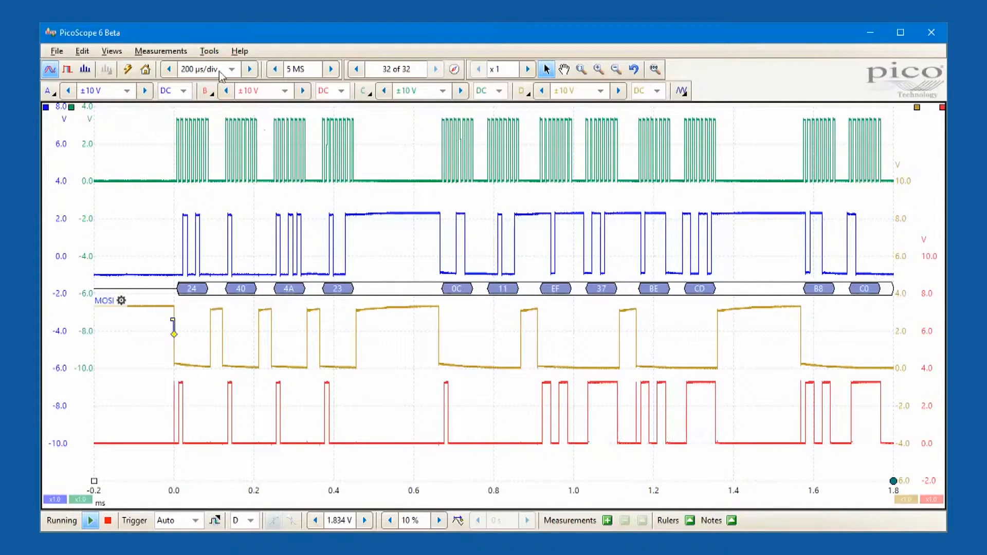
left_click(209, 51)
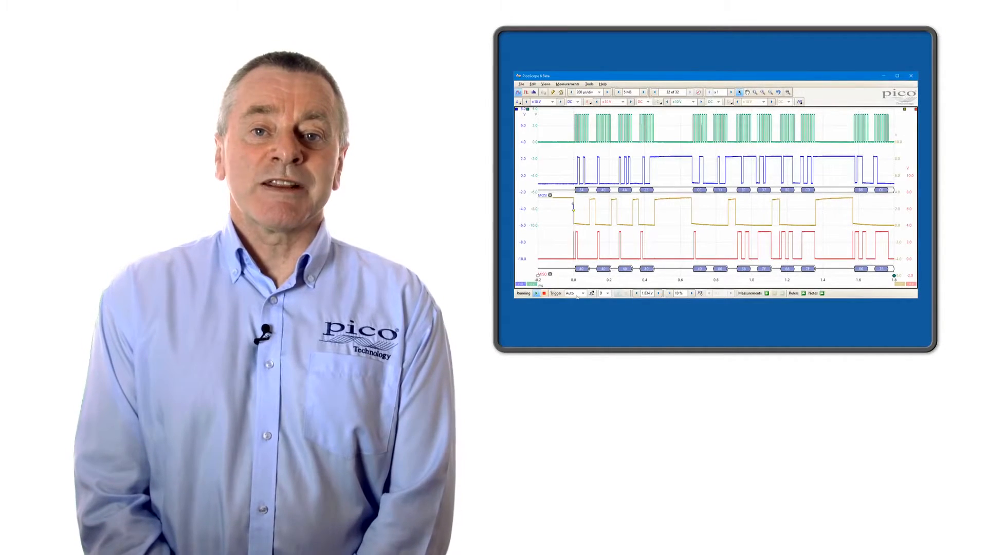
left_click(574, 293)
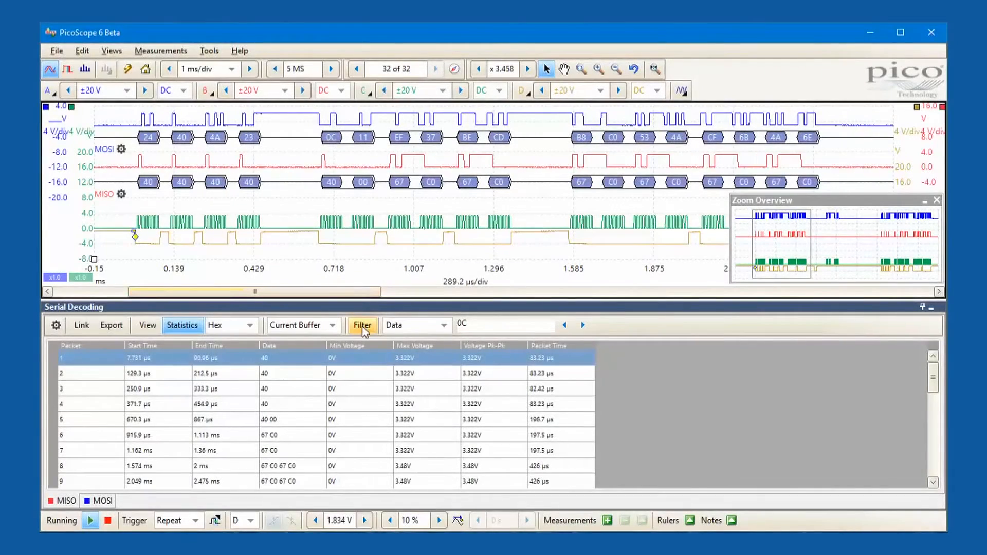
Filter the decoded packet table to packets whose data is 40
left_click(362, 325)
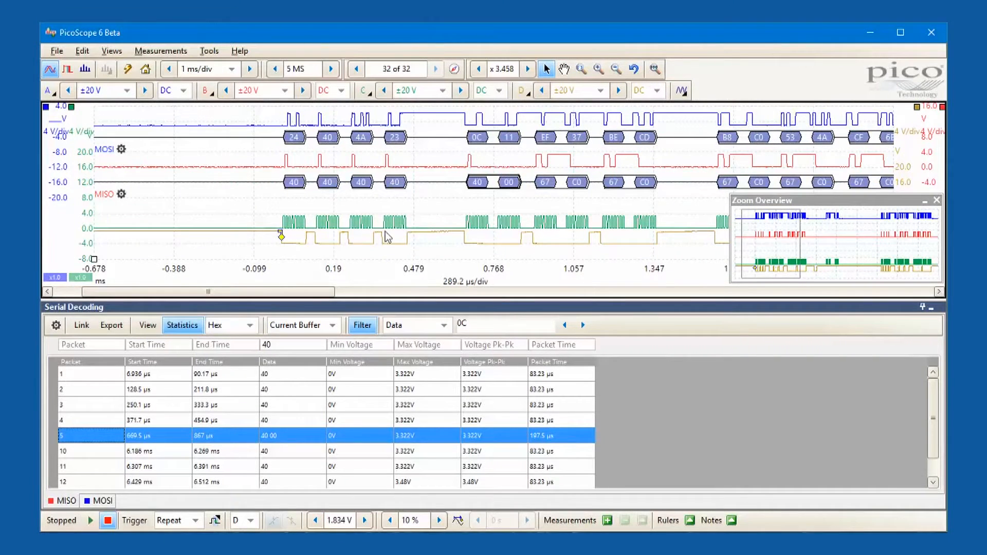
mouse_move(504, 172)
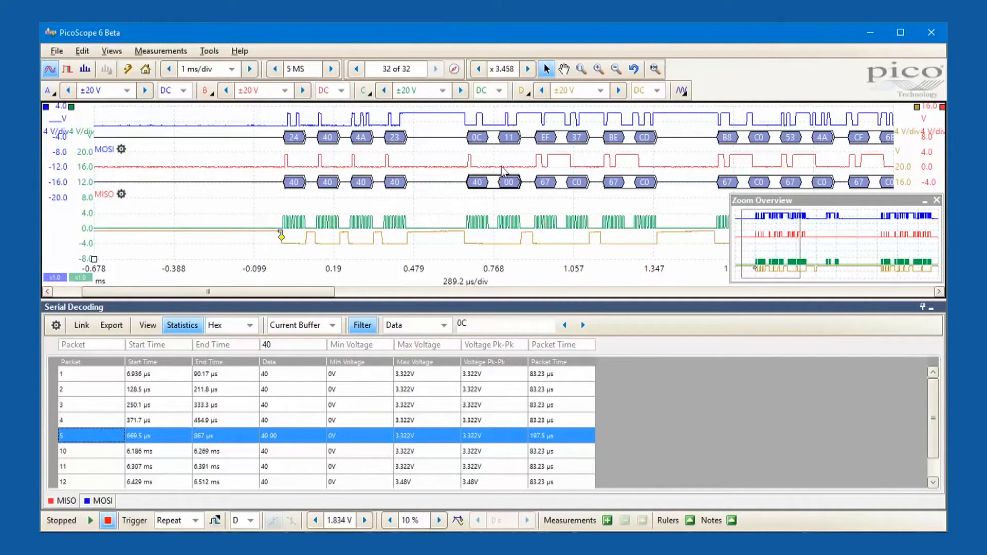